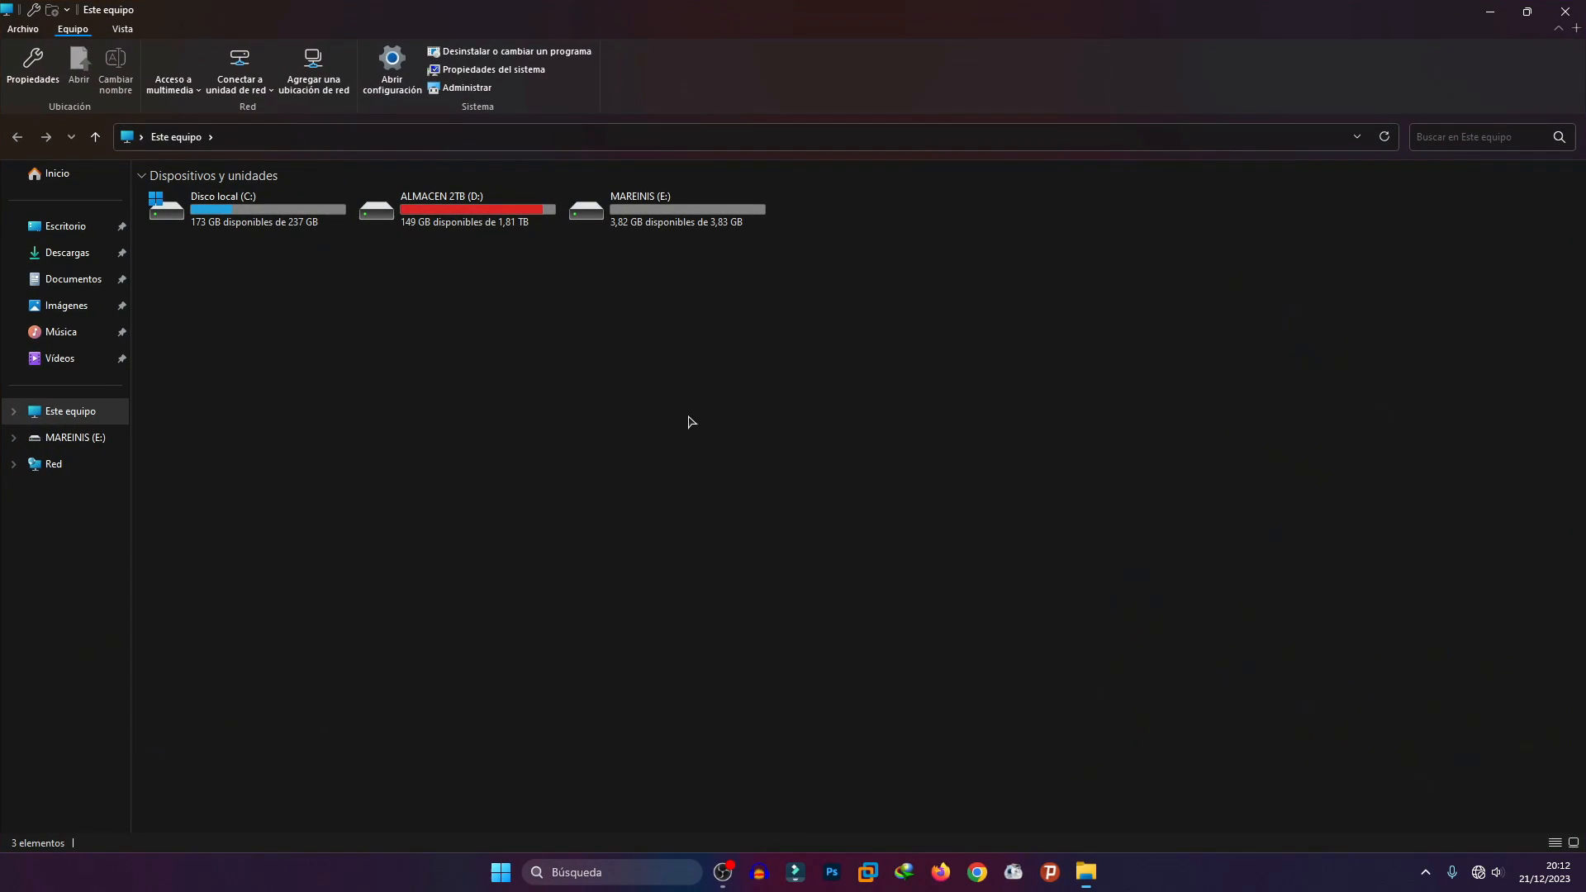
- Attempt a quick FAT32 format of MAREINIS (E:), which fails with a write-protected disk error
click(665, 209)
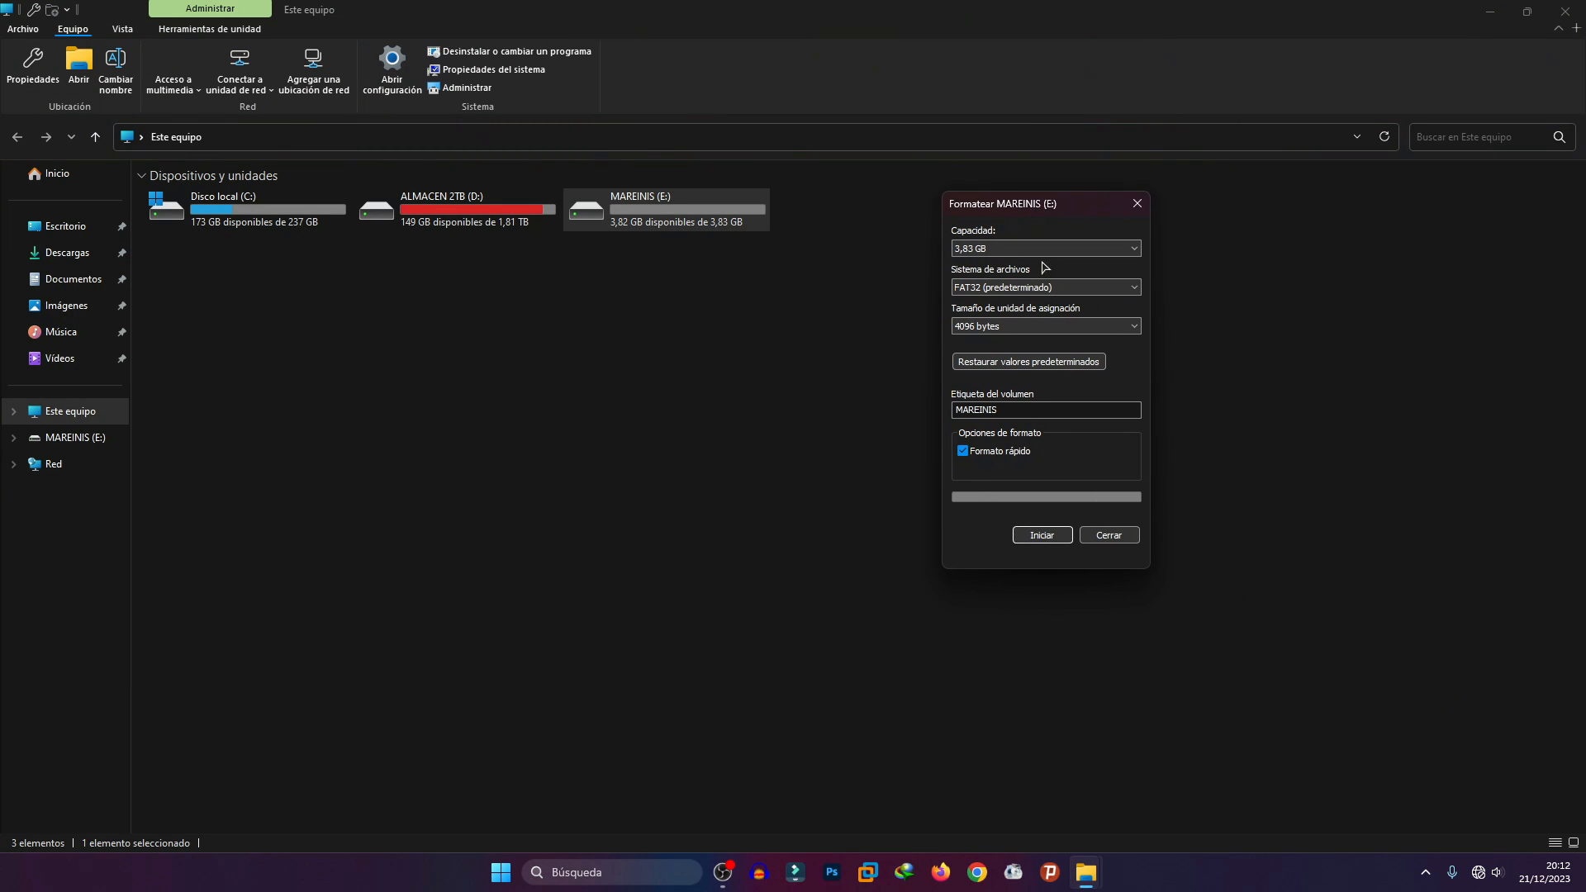
click(1042, 534)
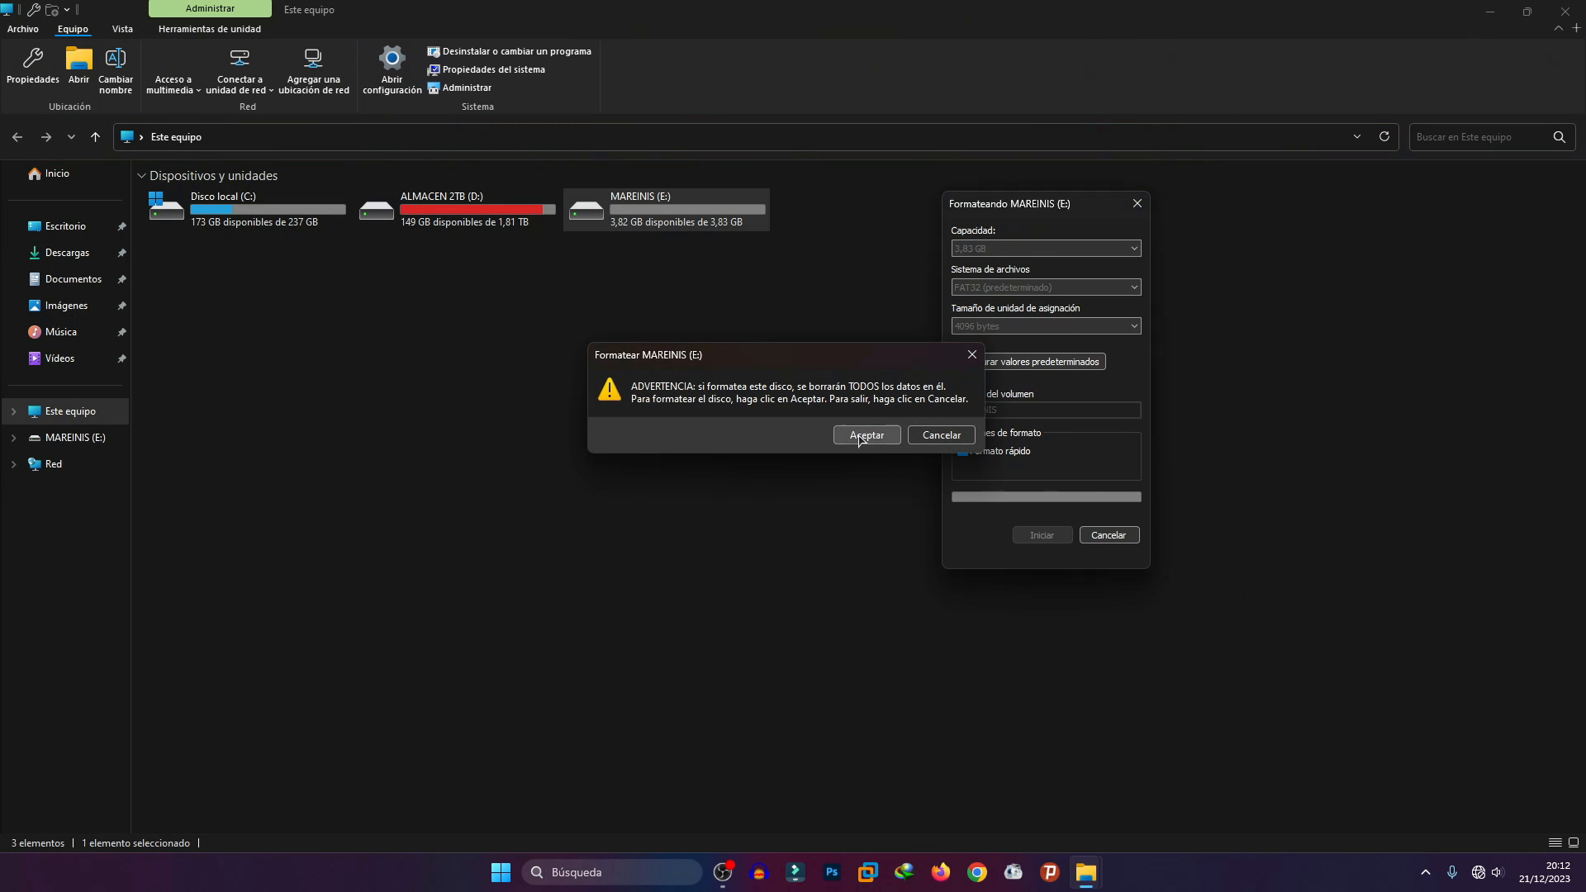
click(866, 435)
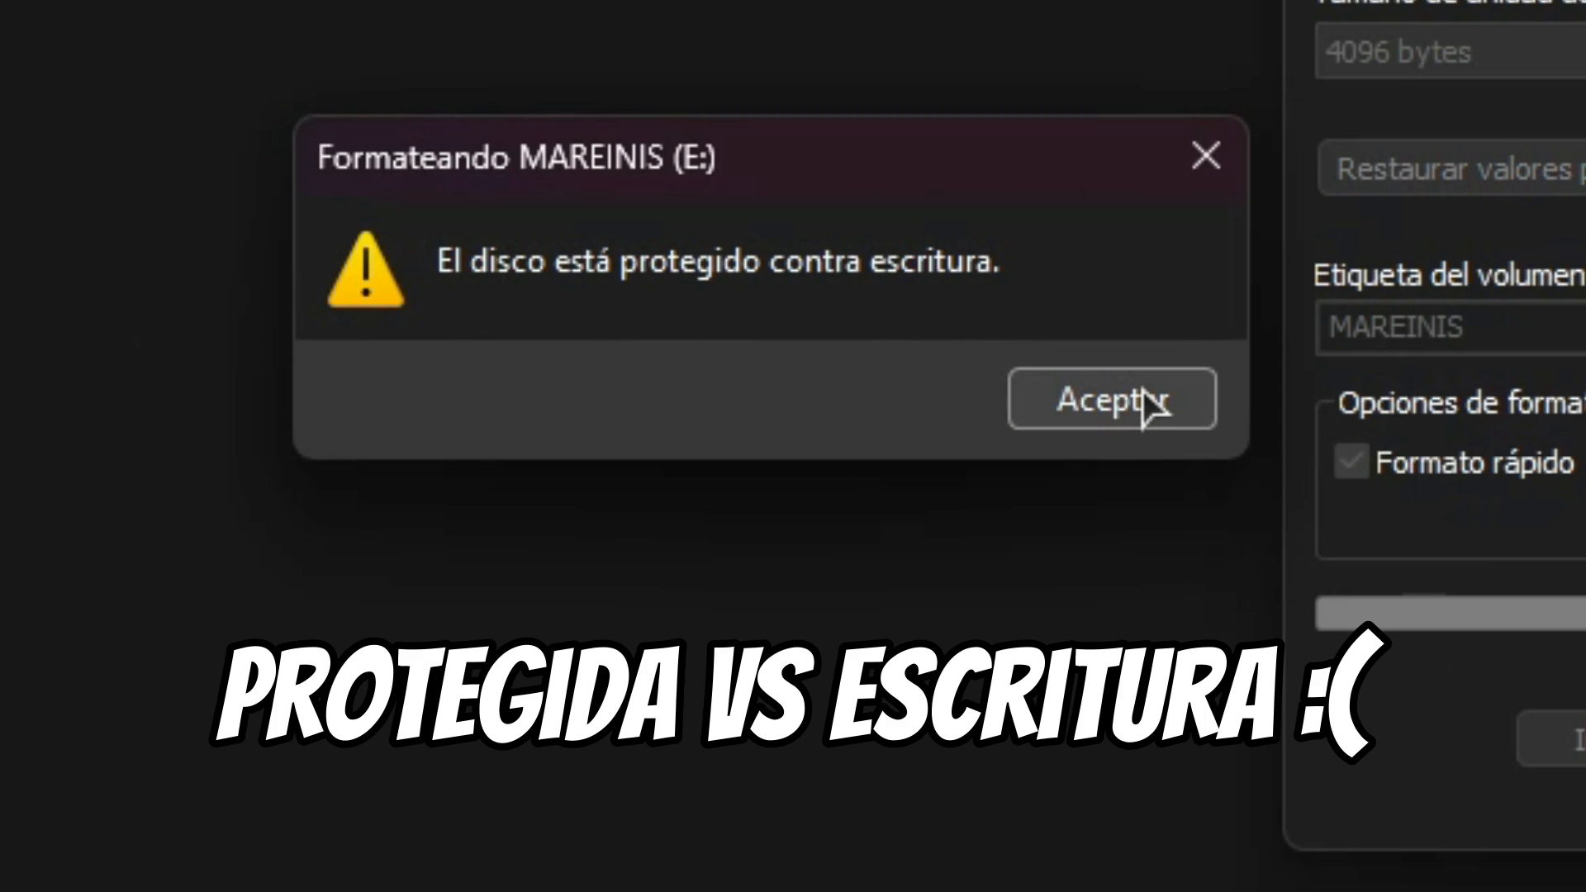
click(1111, 398)
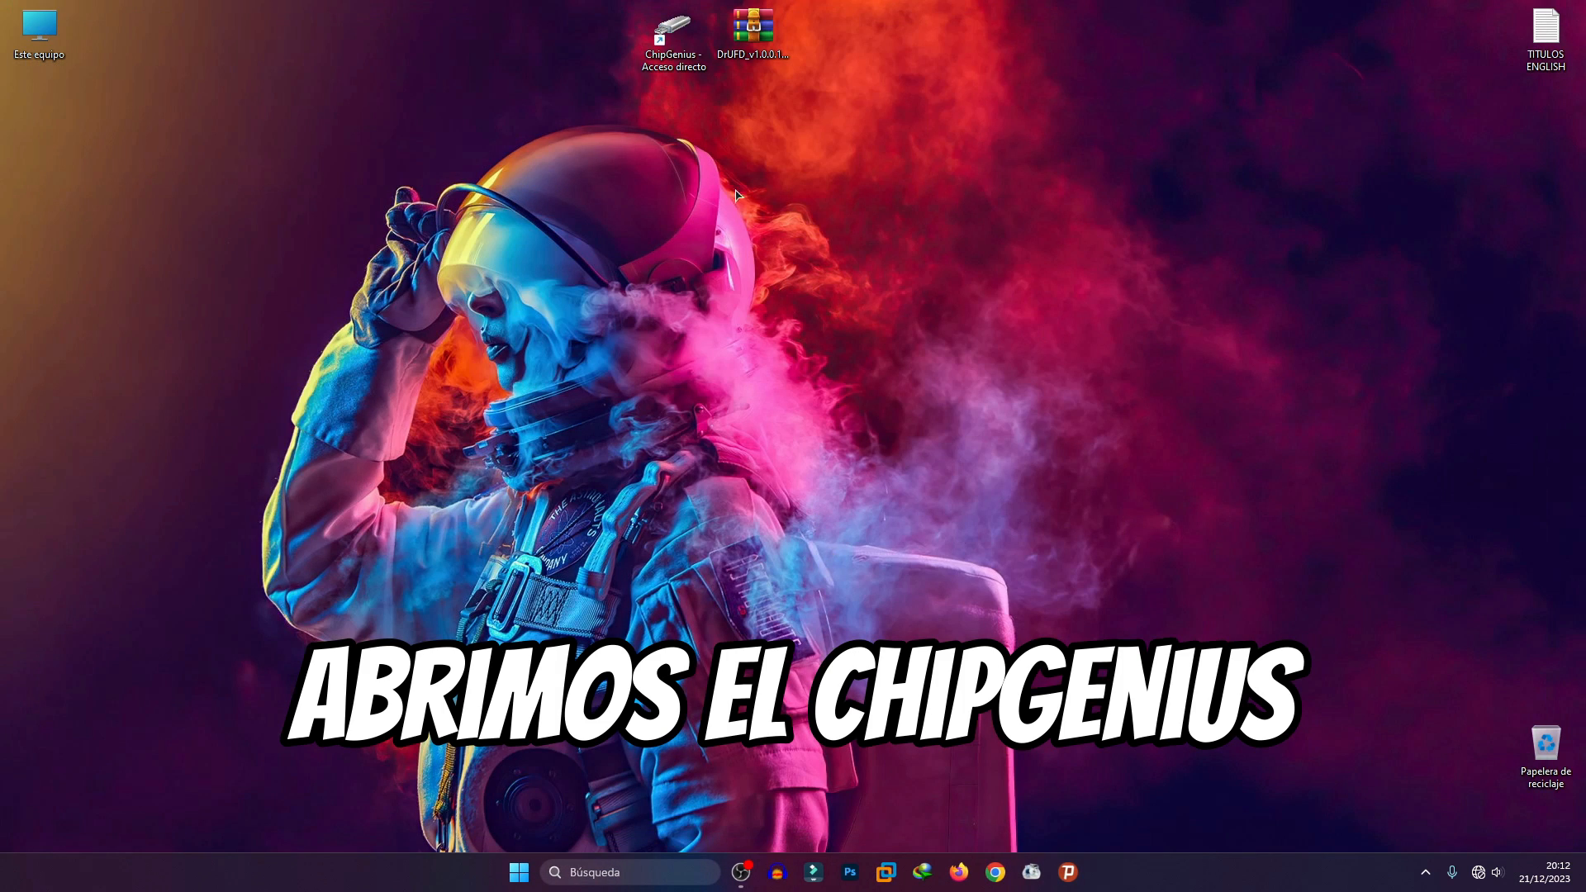
- Launch ChipGenius and read drive E:'s controller as Alcor Micro SC708 (AU6987) with 8GB Micron flash
double_click(674, 25)
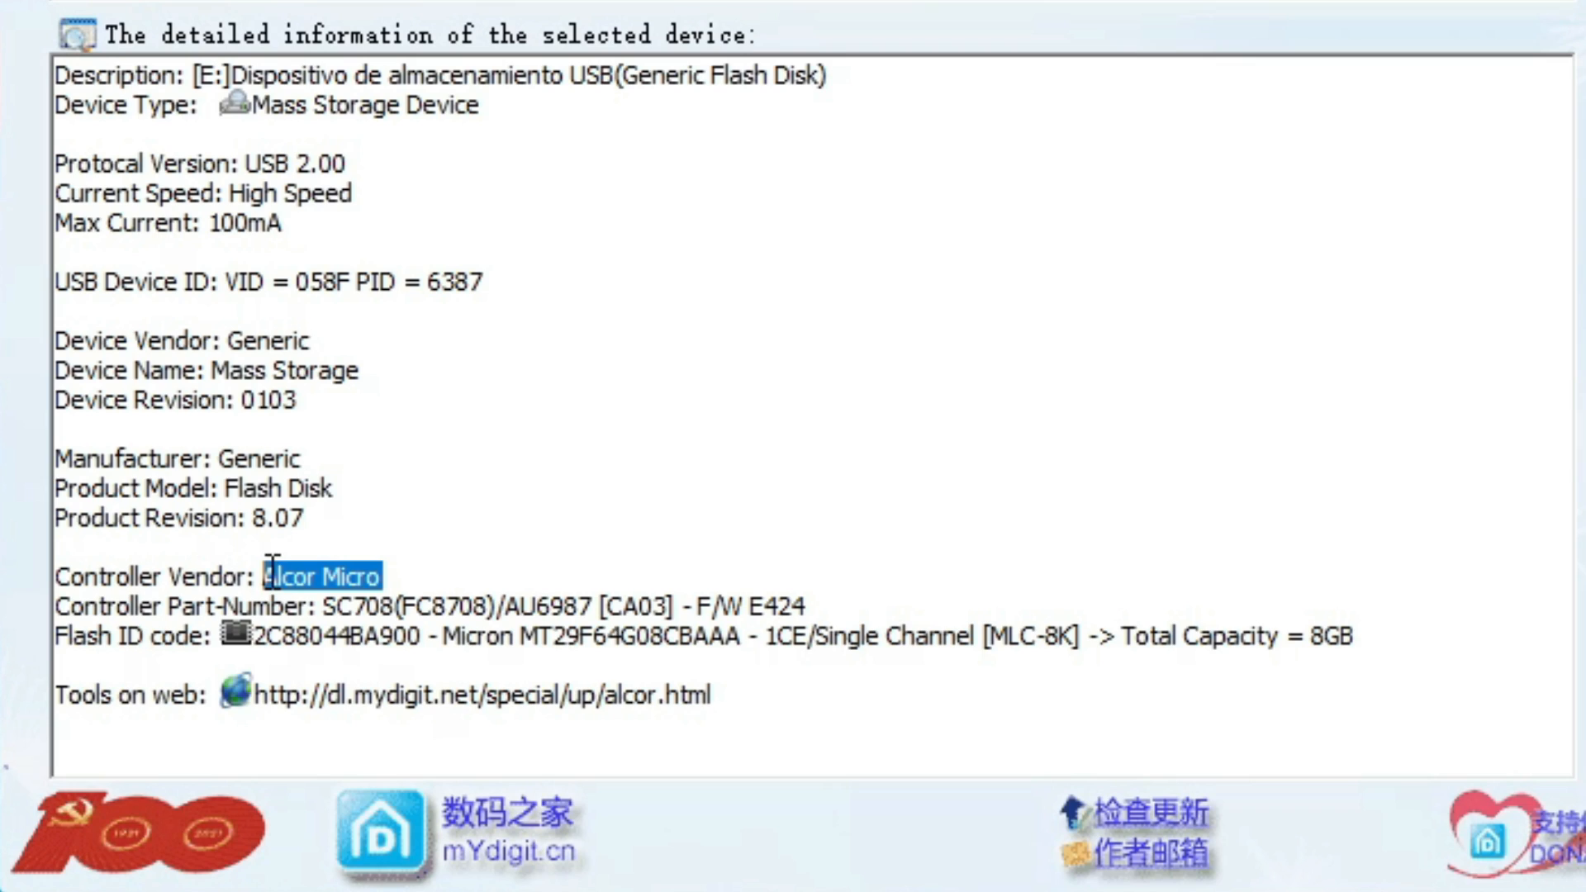
mouse_move(516, 621)
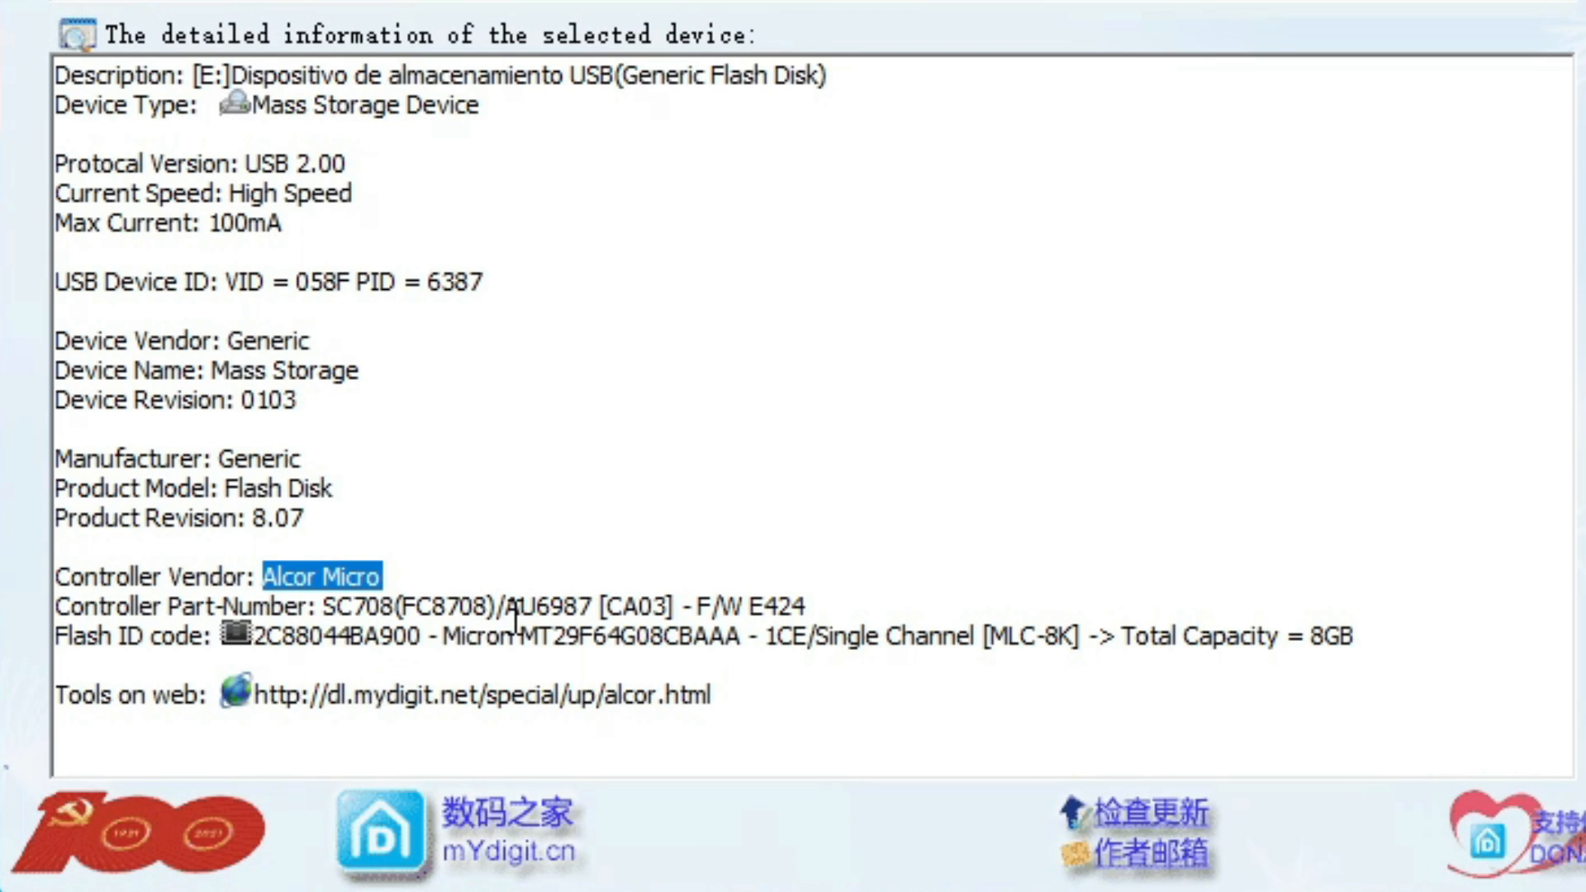
double_click(546, 606)
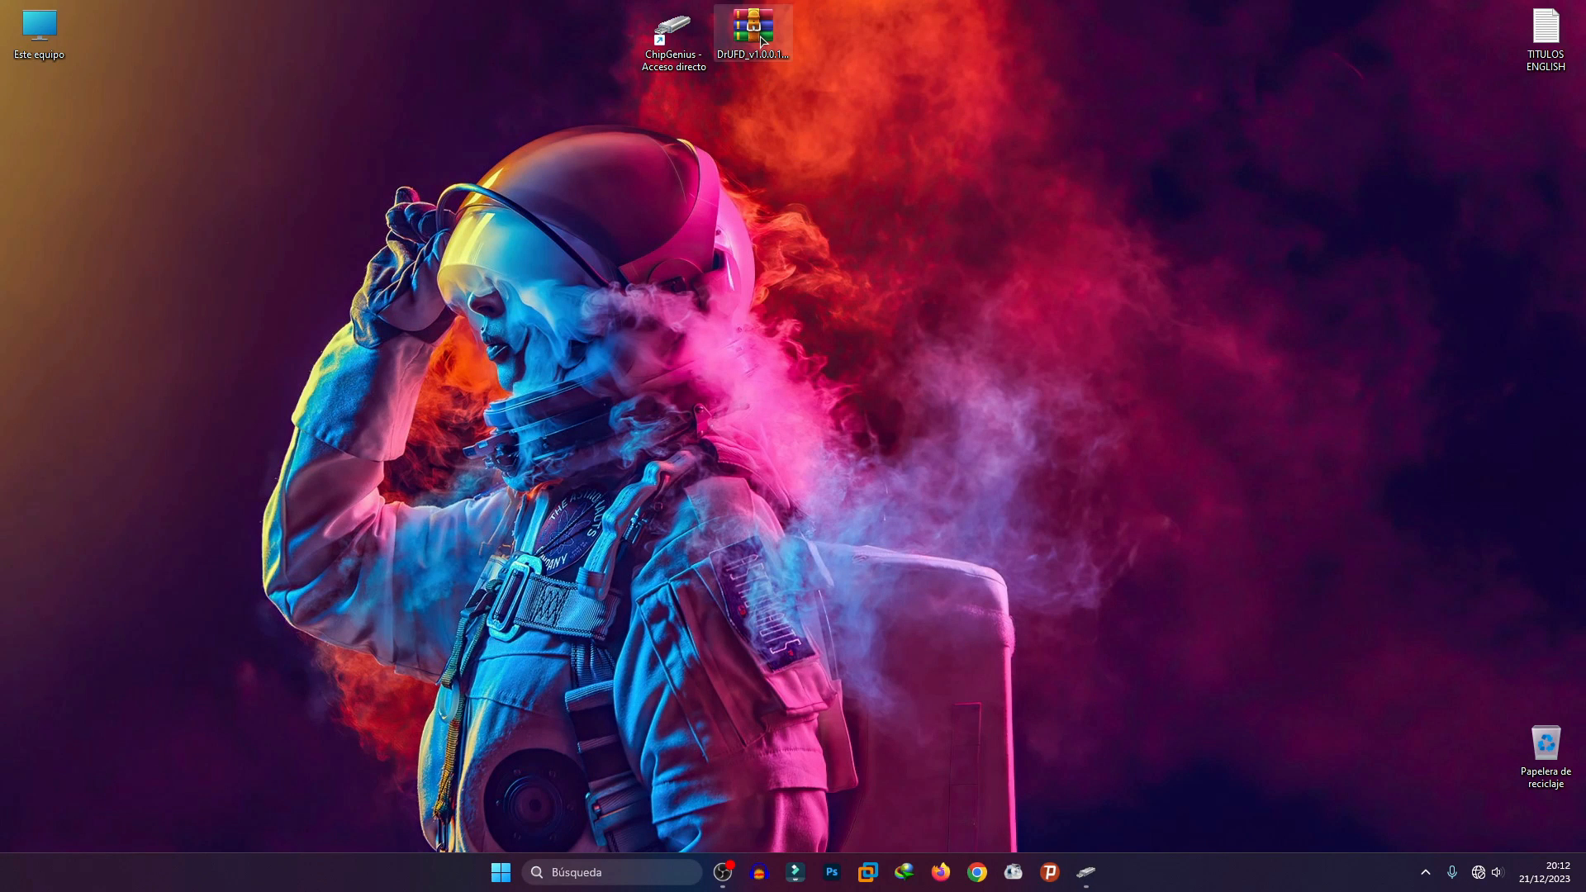
- Extract the DrUFD_v1.0.0.14.MD archive to the desktop and reach AlcorMP in the extracted folder
right_click(752, 29)
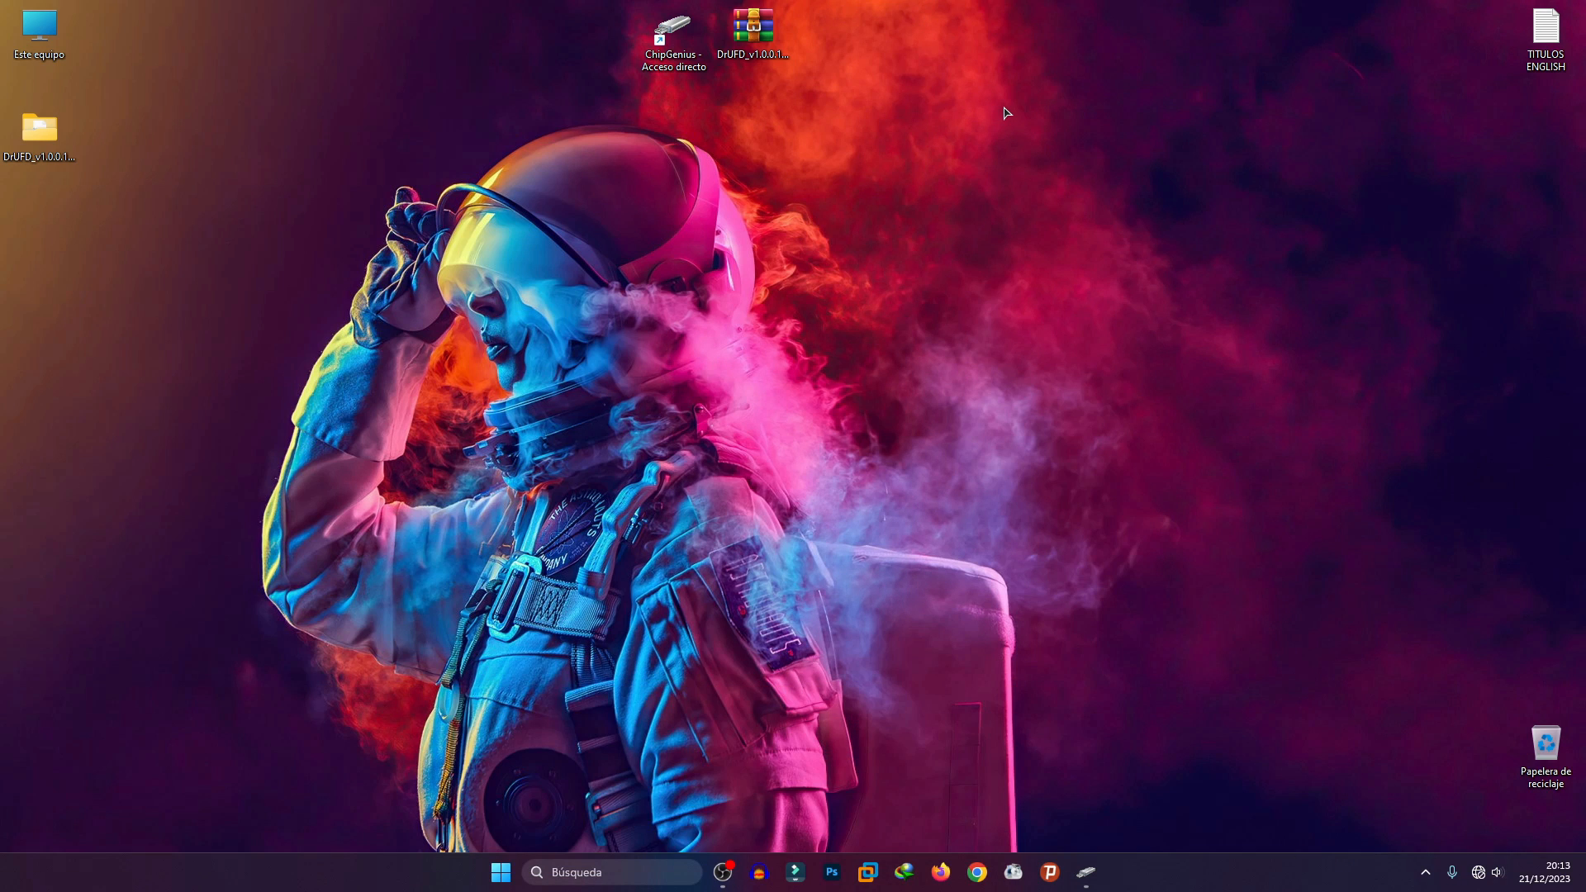
click(38, 132)
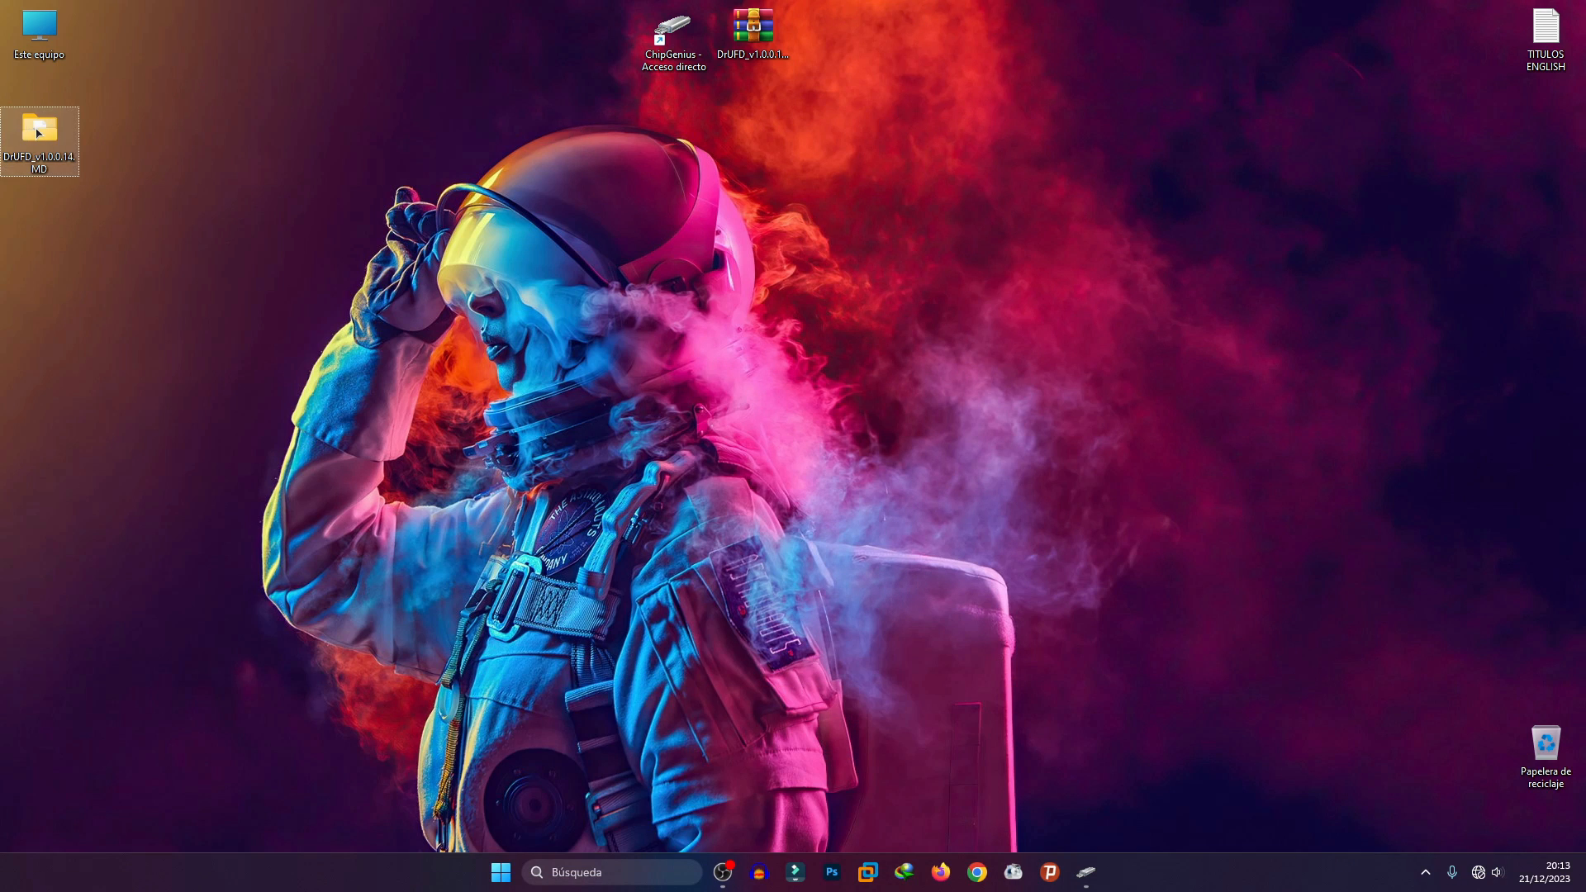
double_click(40, 141)
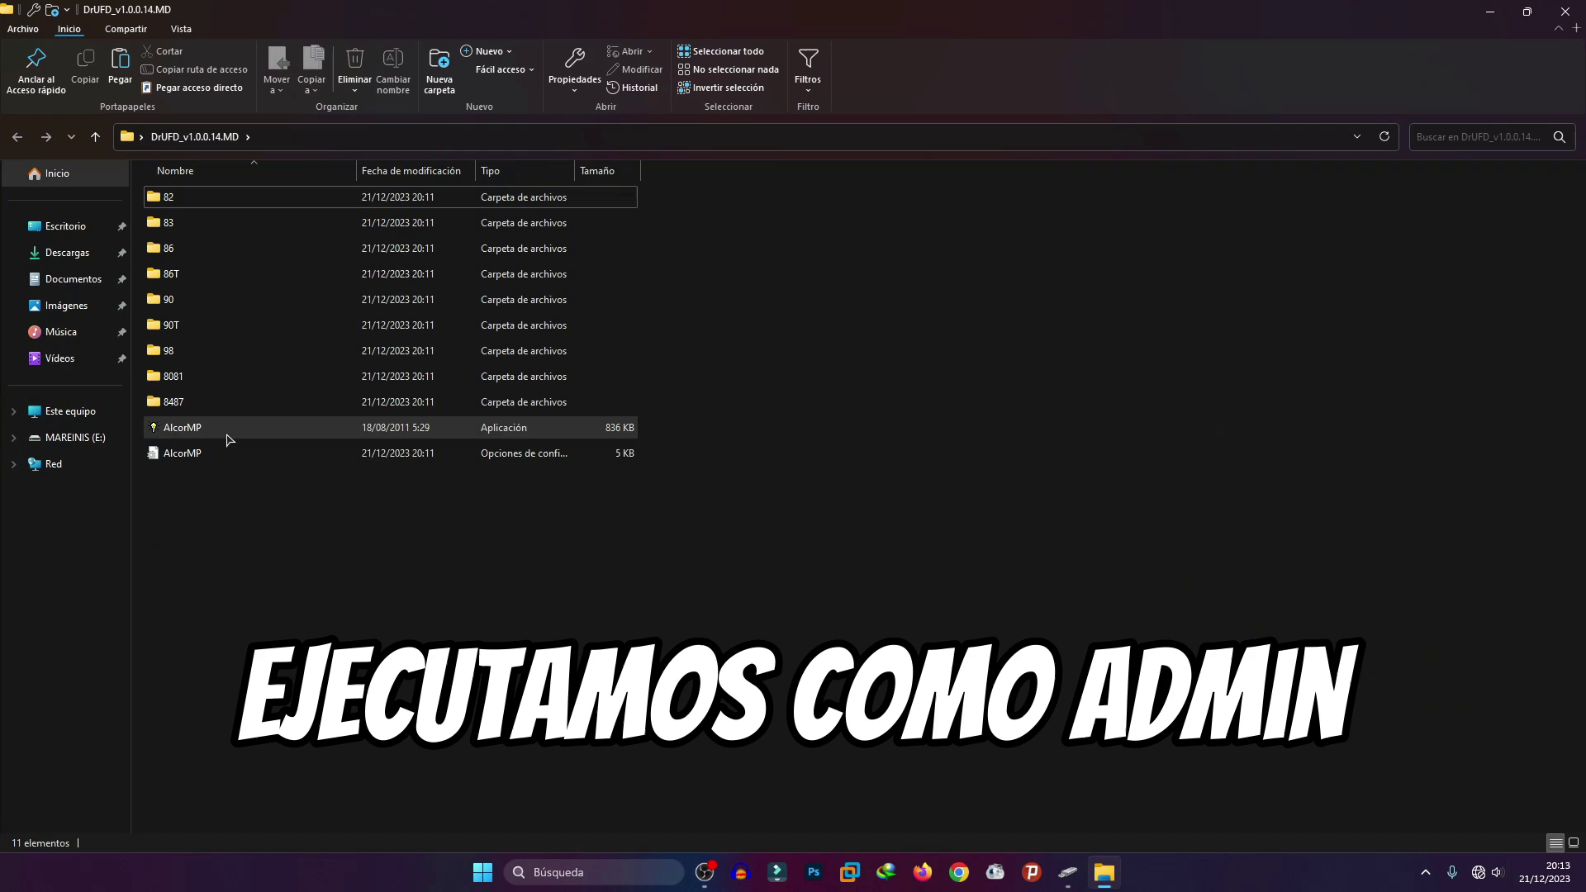
right_click(182, 427)
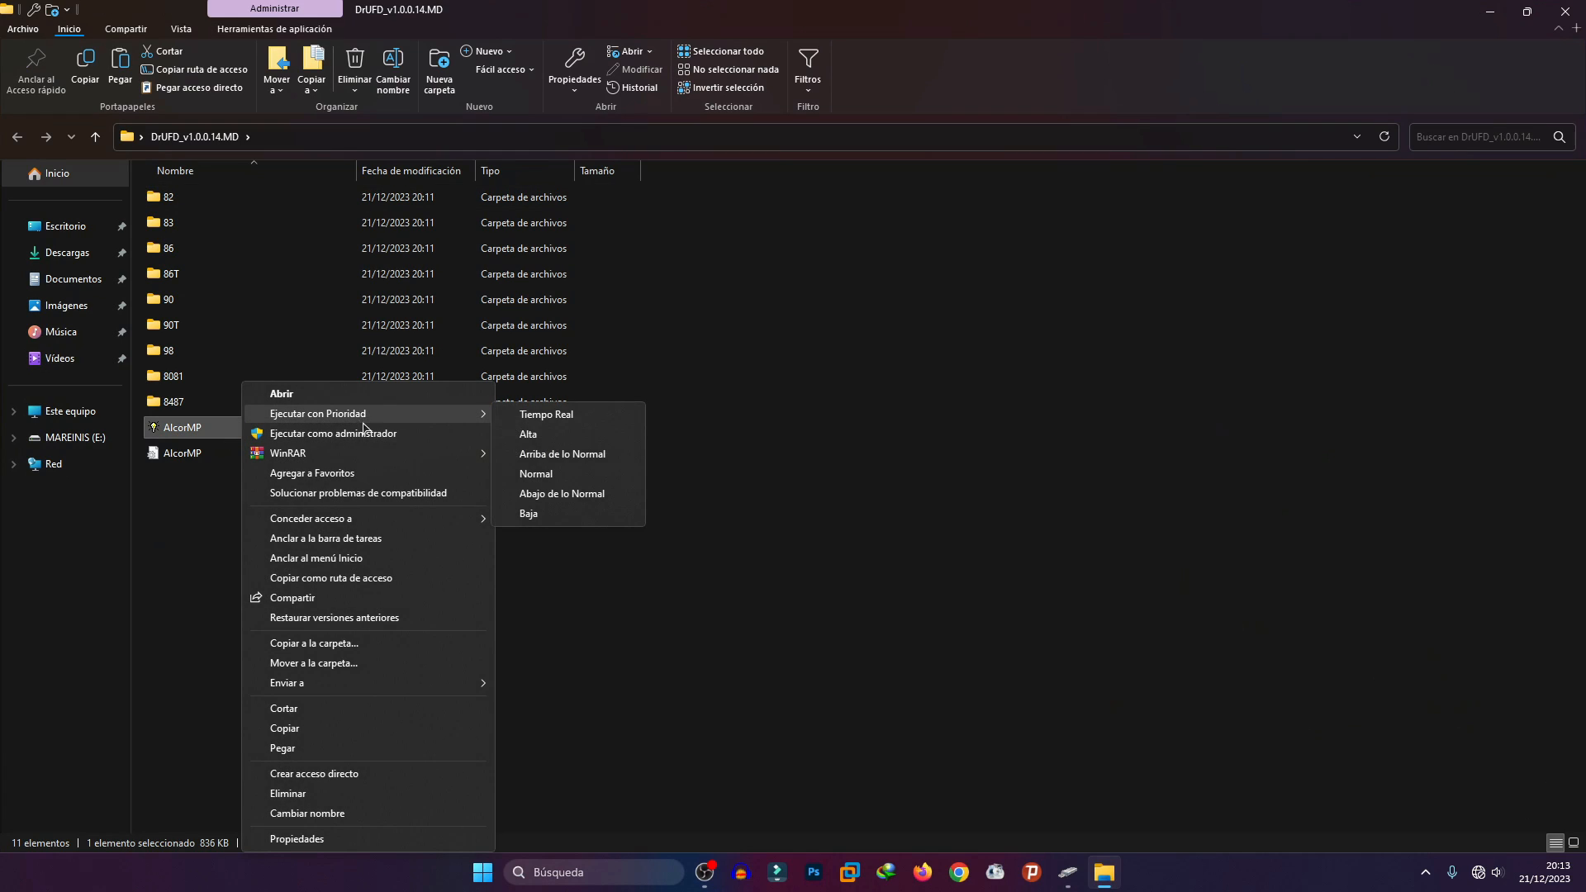
mouse_move(332, 433)
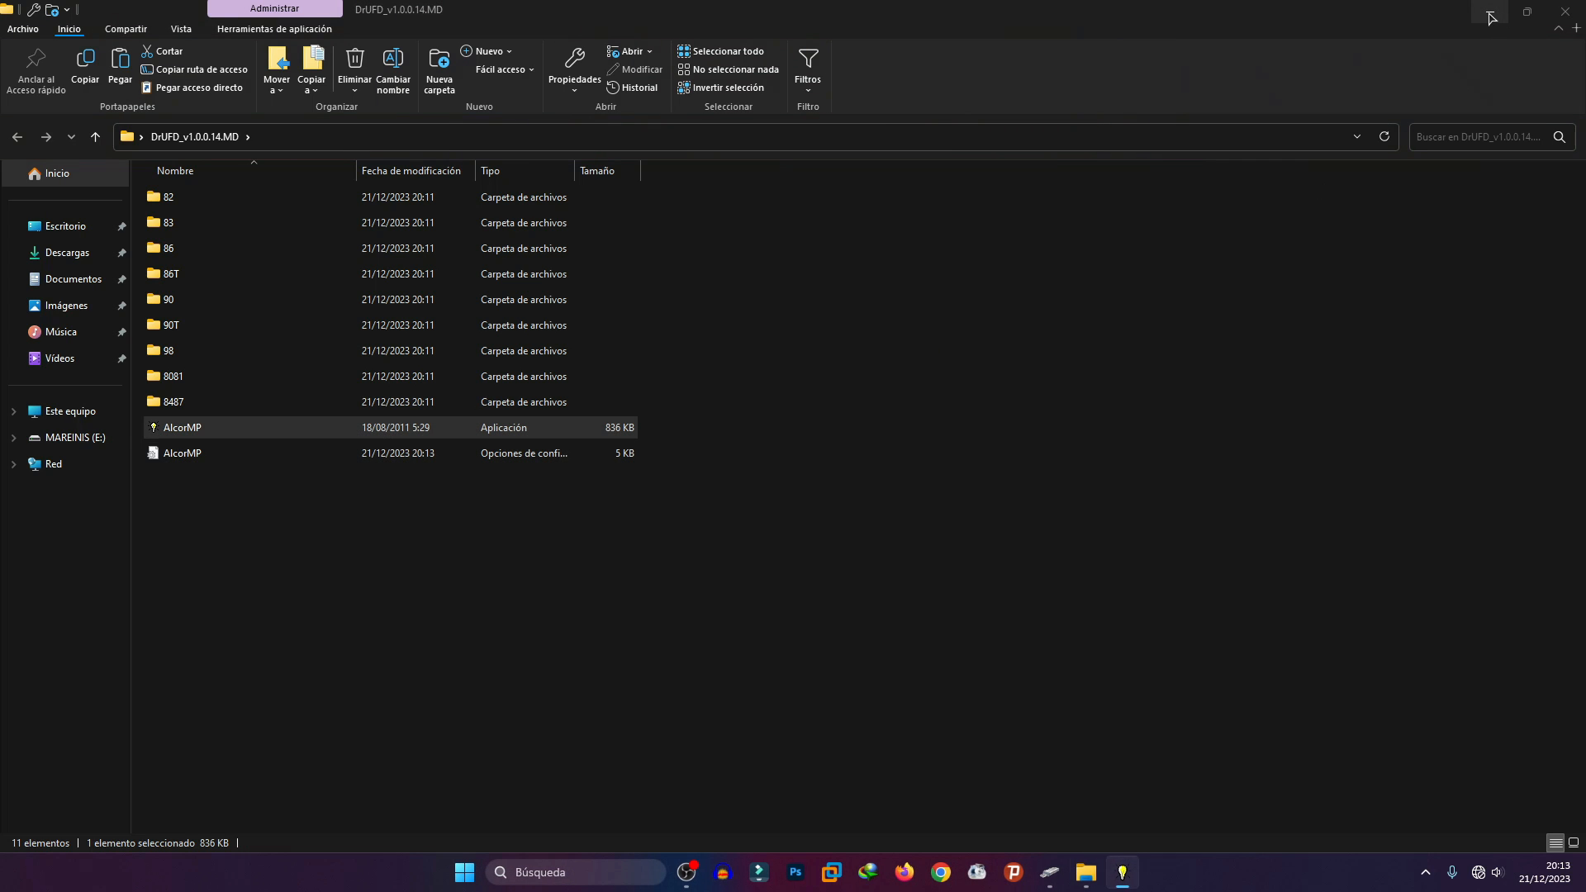
- Run PQI Recovery Tool on the 8192MB drive E: until it reports 'Too Many Bad Blocks 1046', then check This PC
double_click(182, 427)
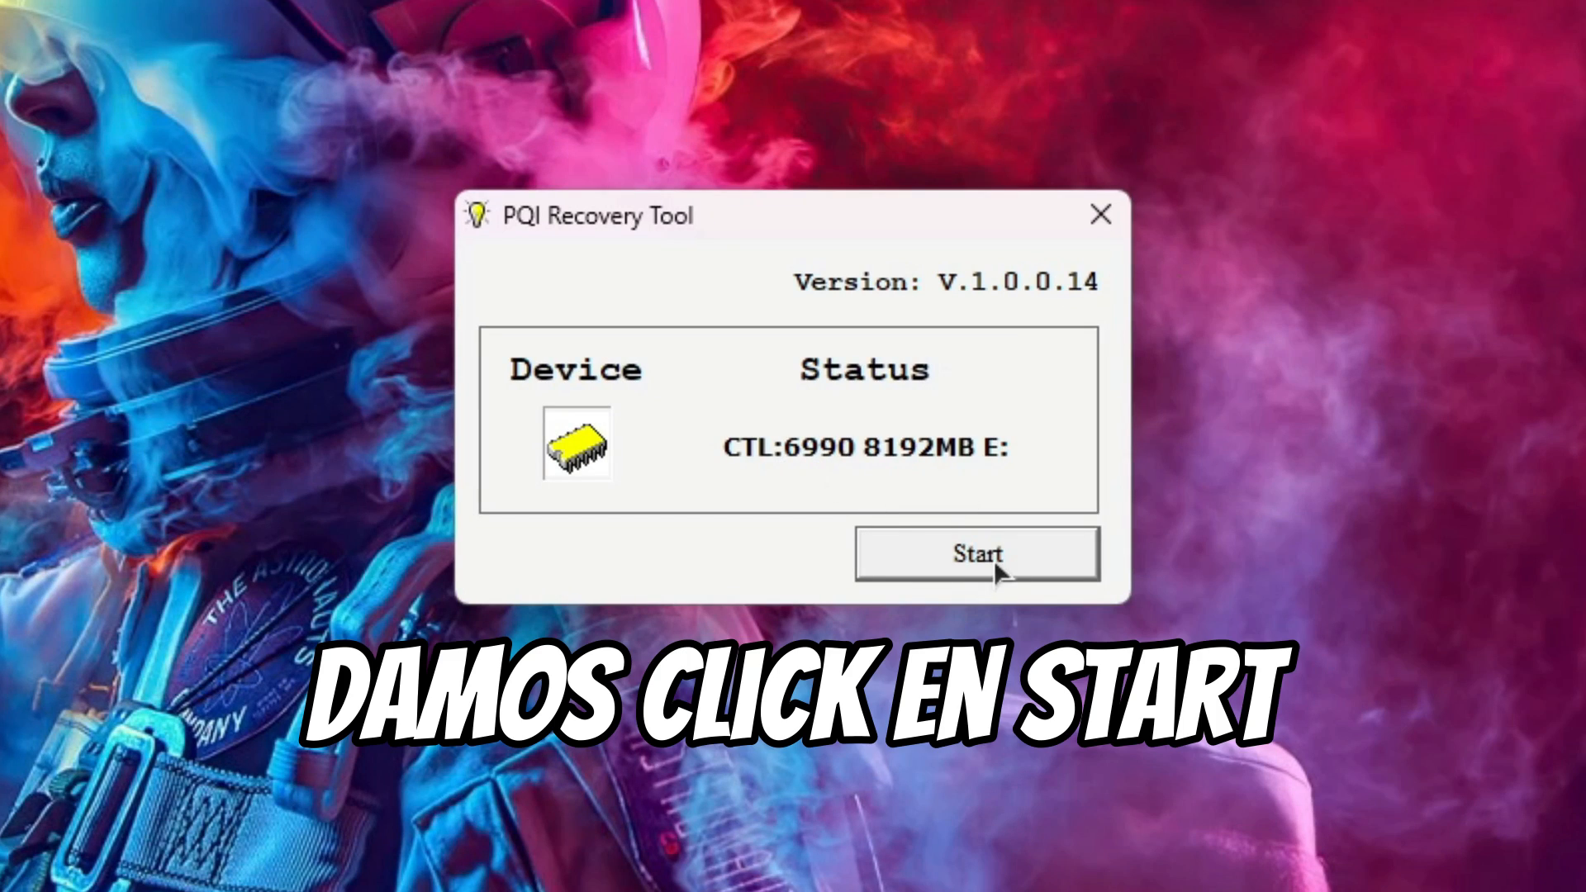
click(978, 555)
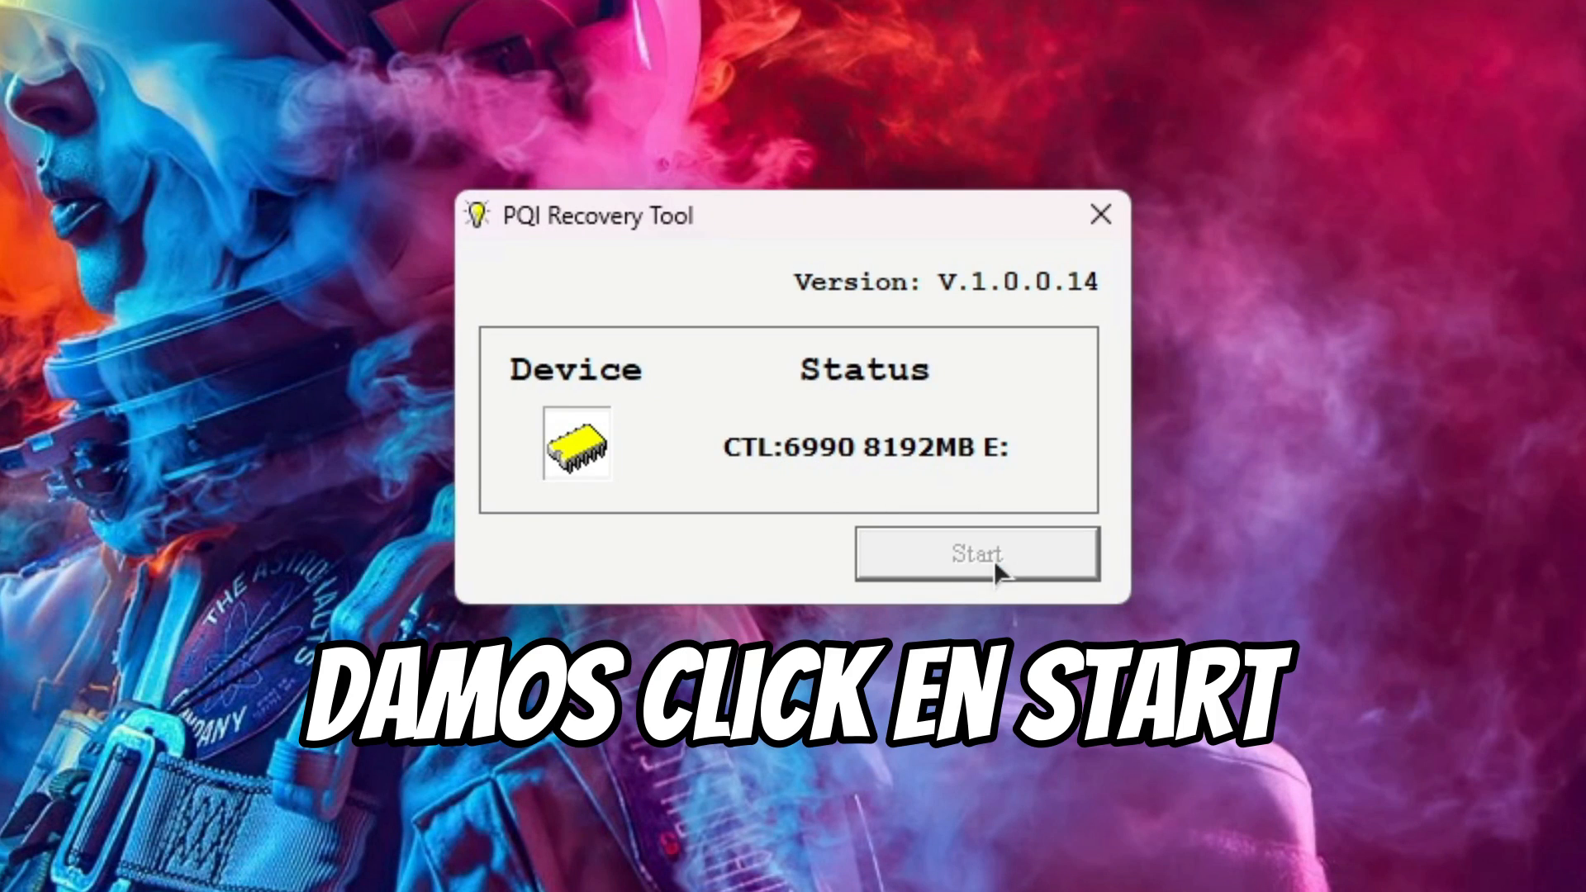
click(977, 553)
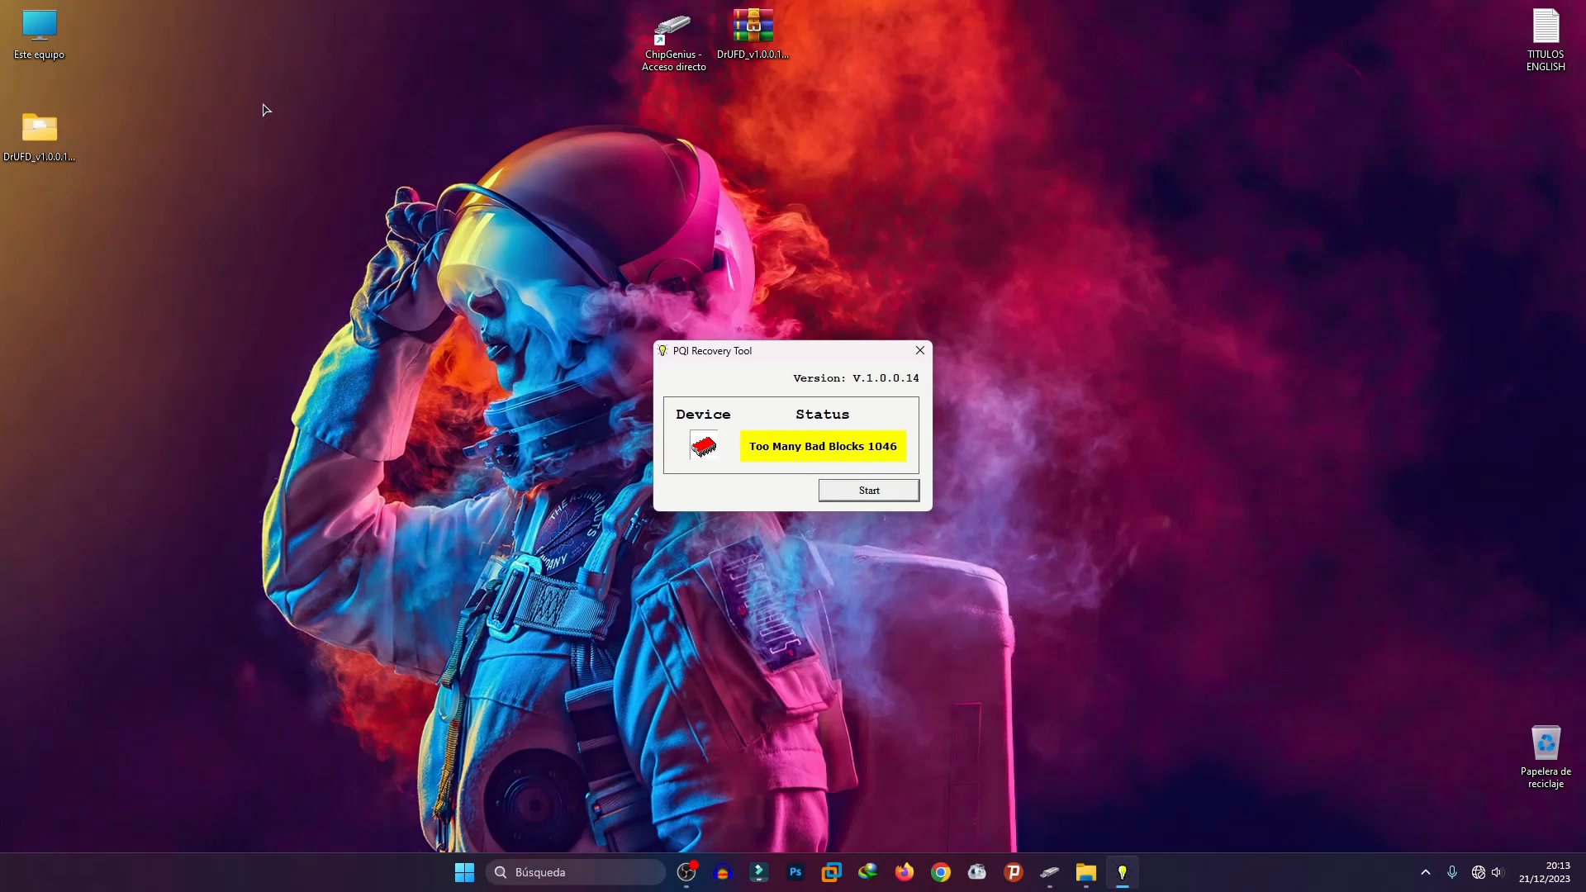
double_click(38, 30)
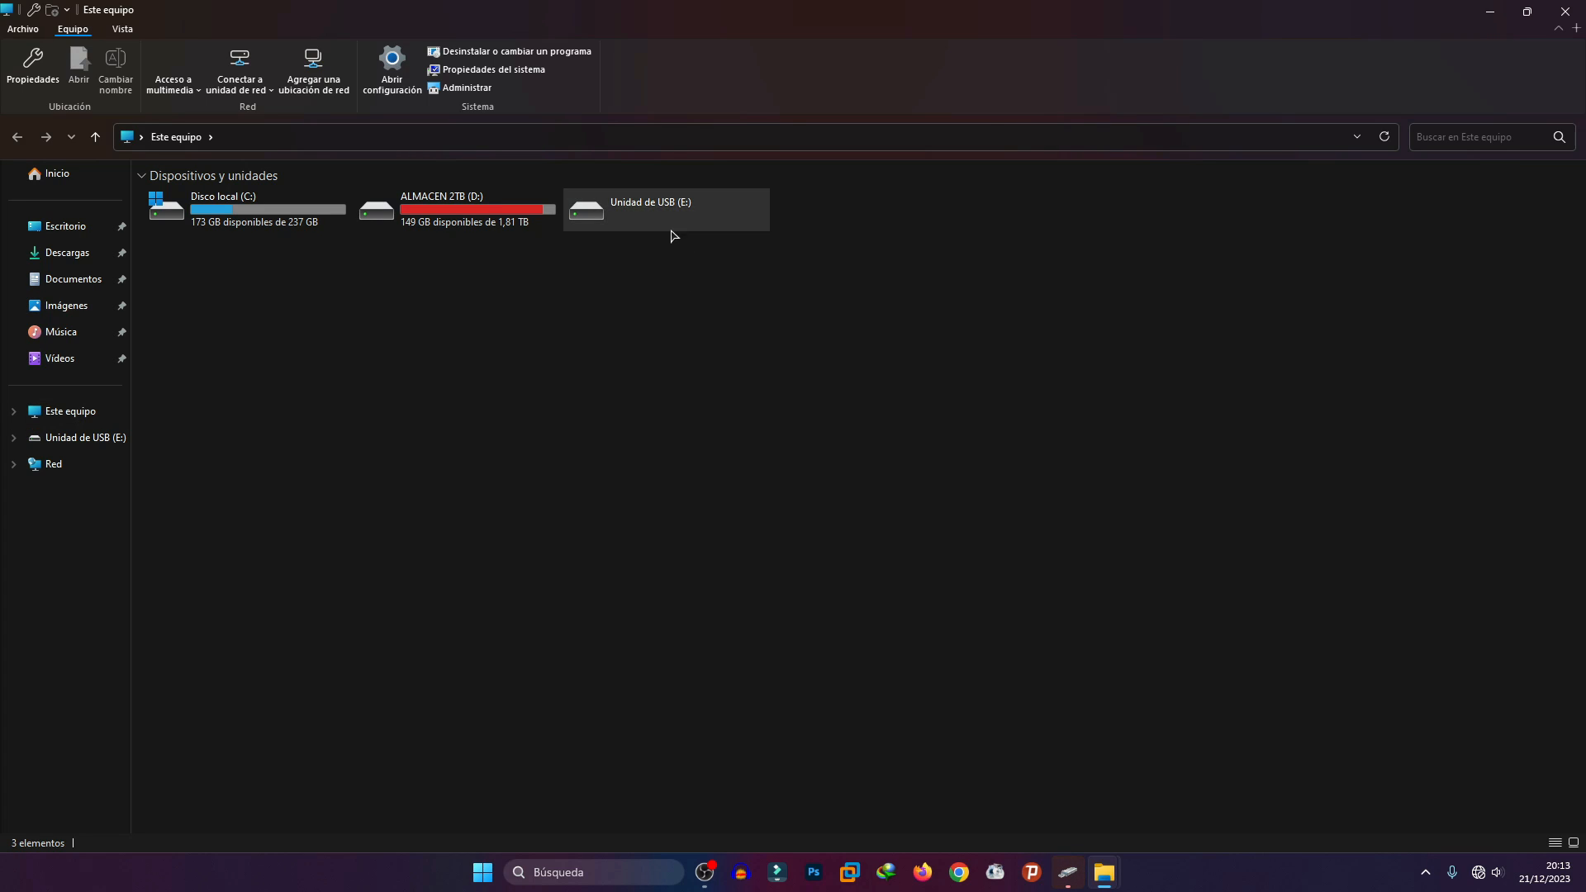
- Quick-format Unidad de USB (E:) as FAT32, leaving 7,90 GB free of 7,90 GB
click(652, 210)
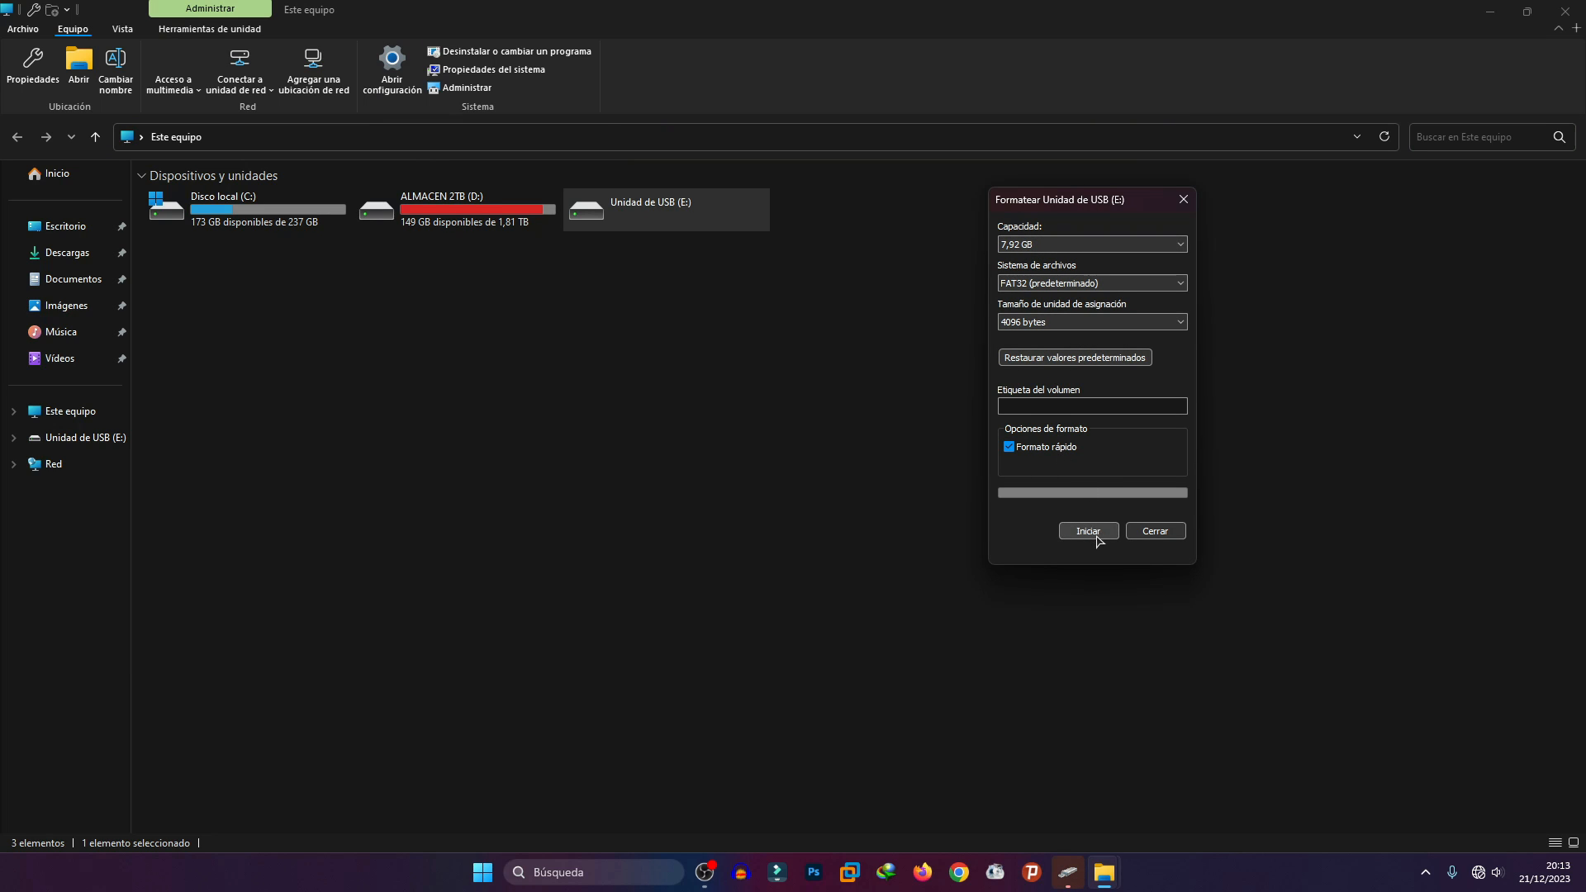
click(1089, 531)
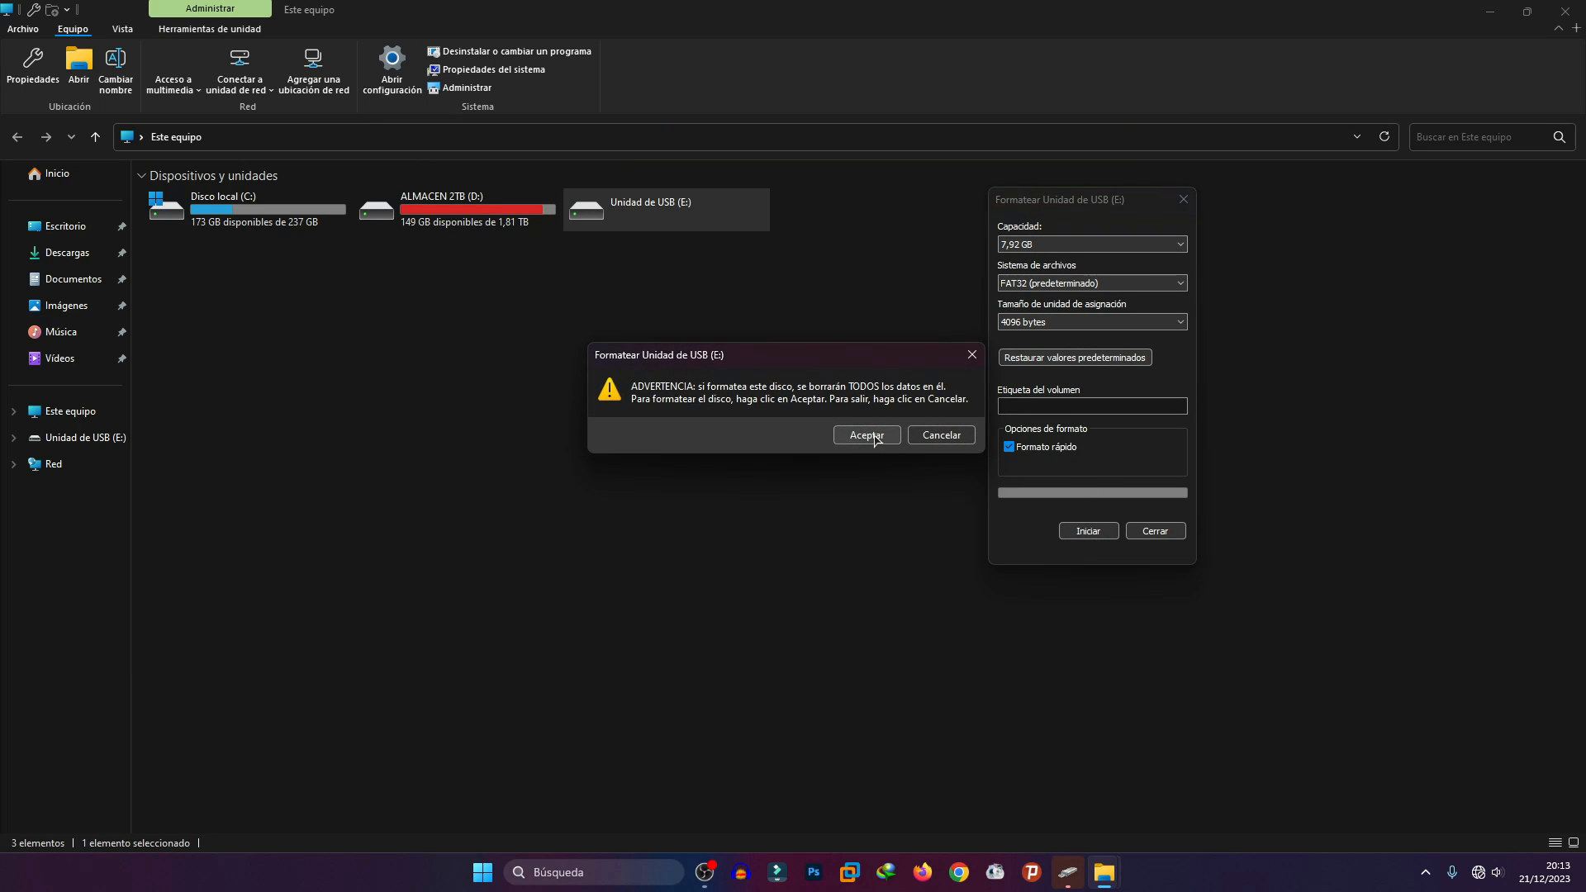
click(866, 435)
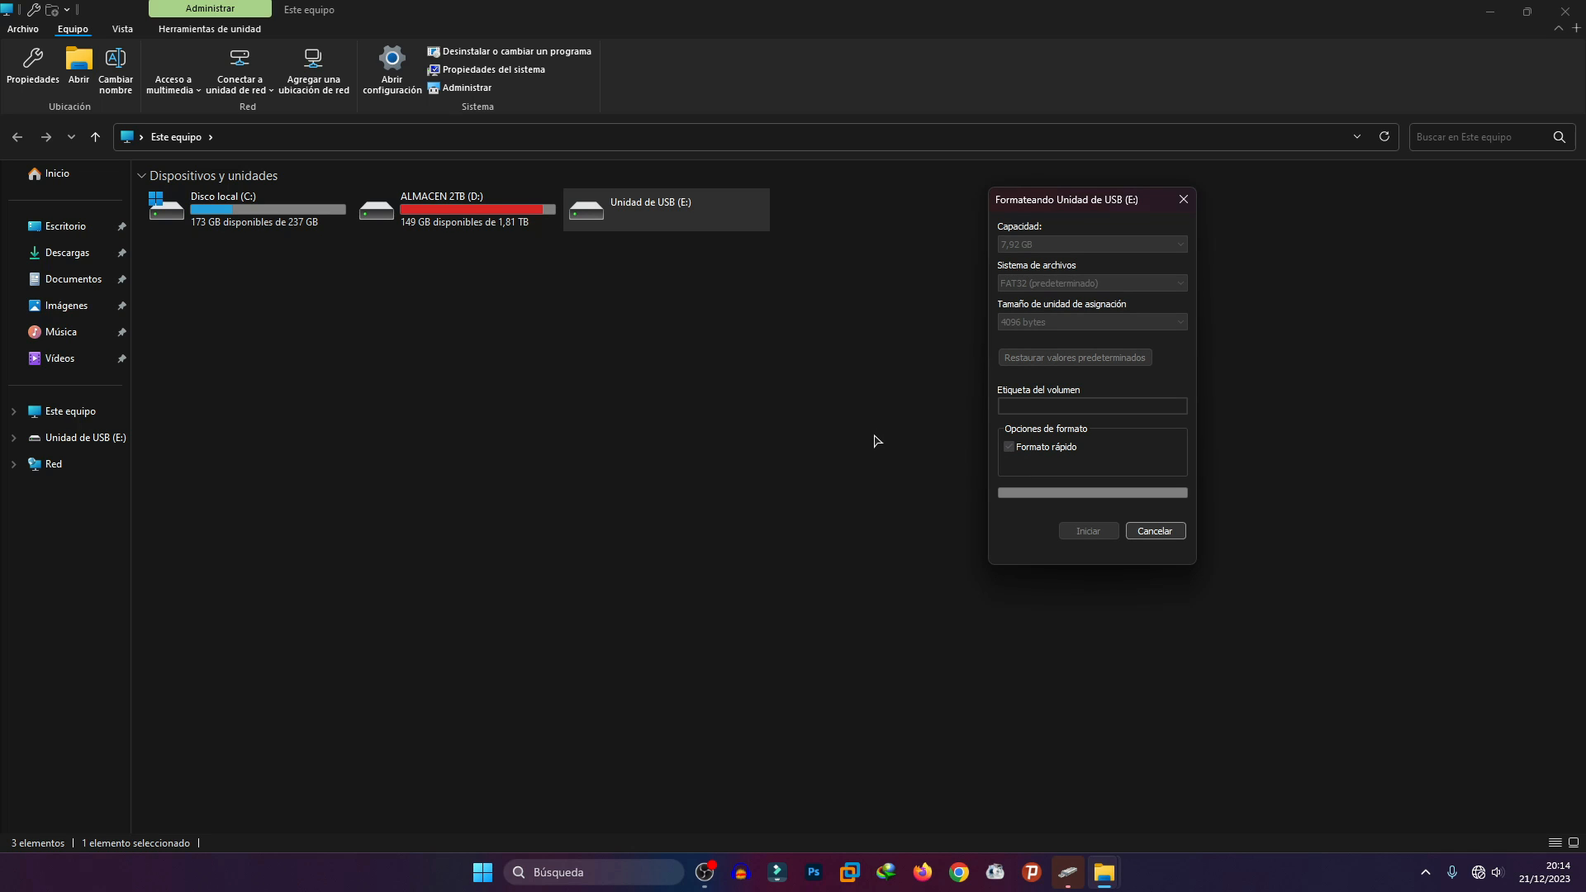
click(1088, 530)
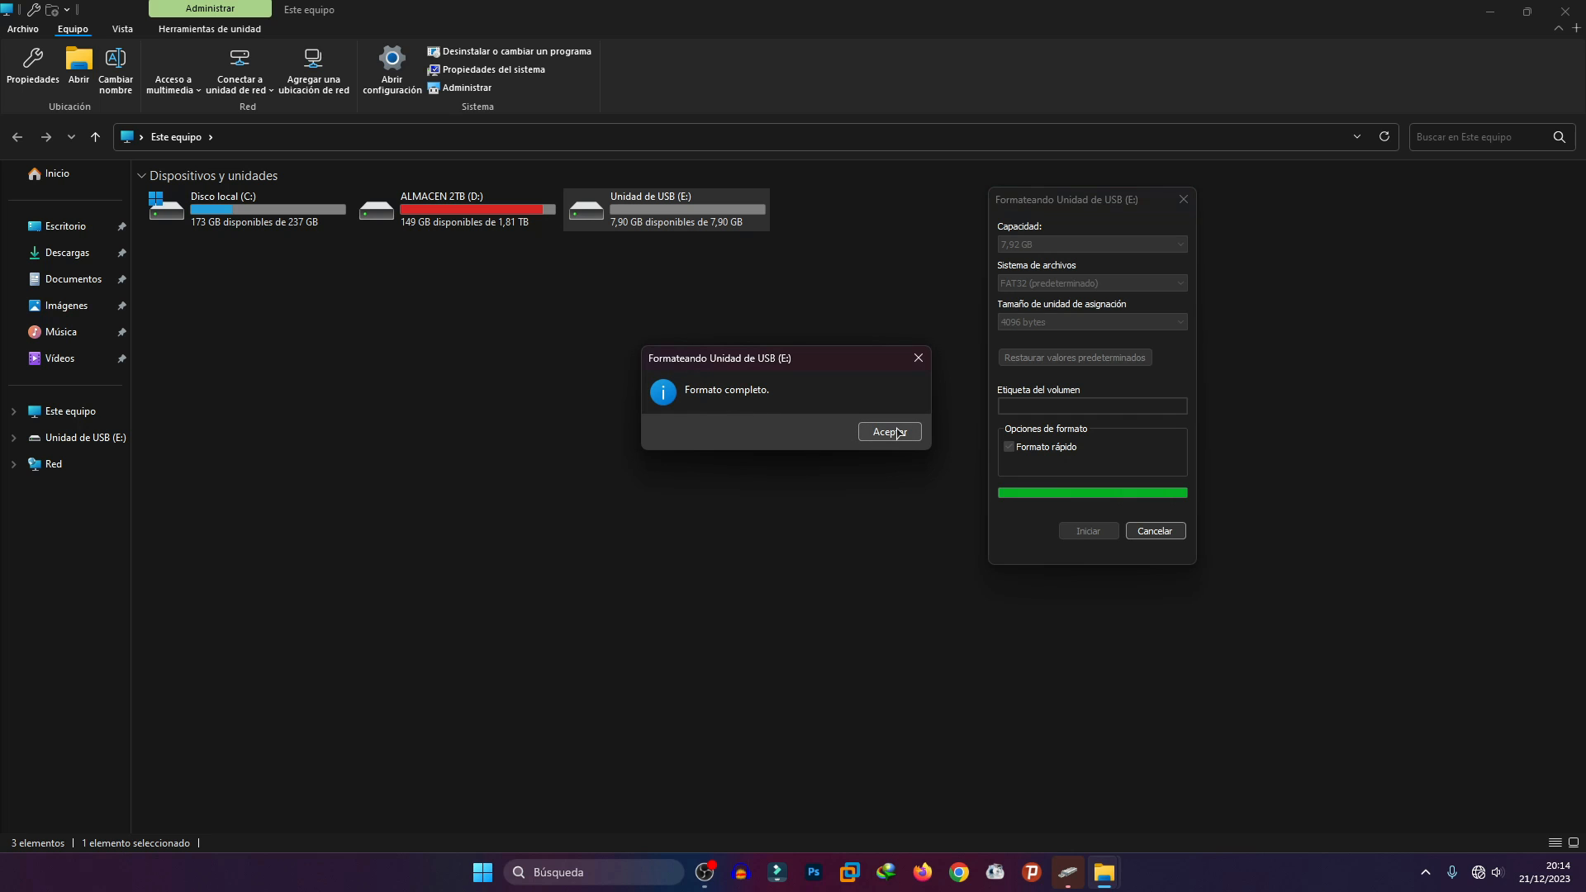
click(889, 431)
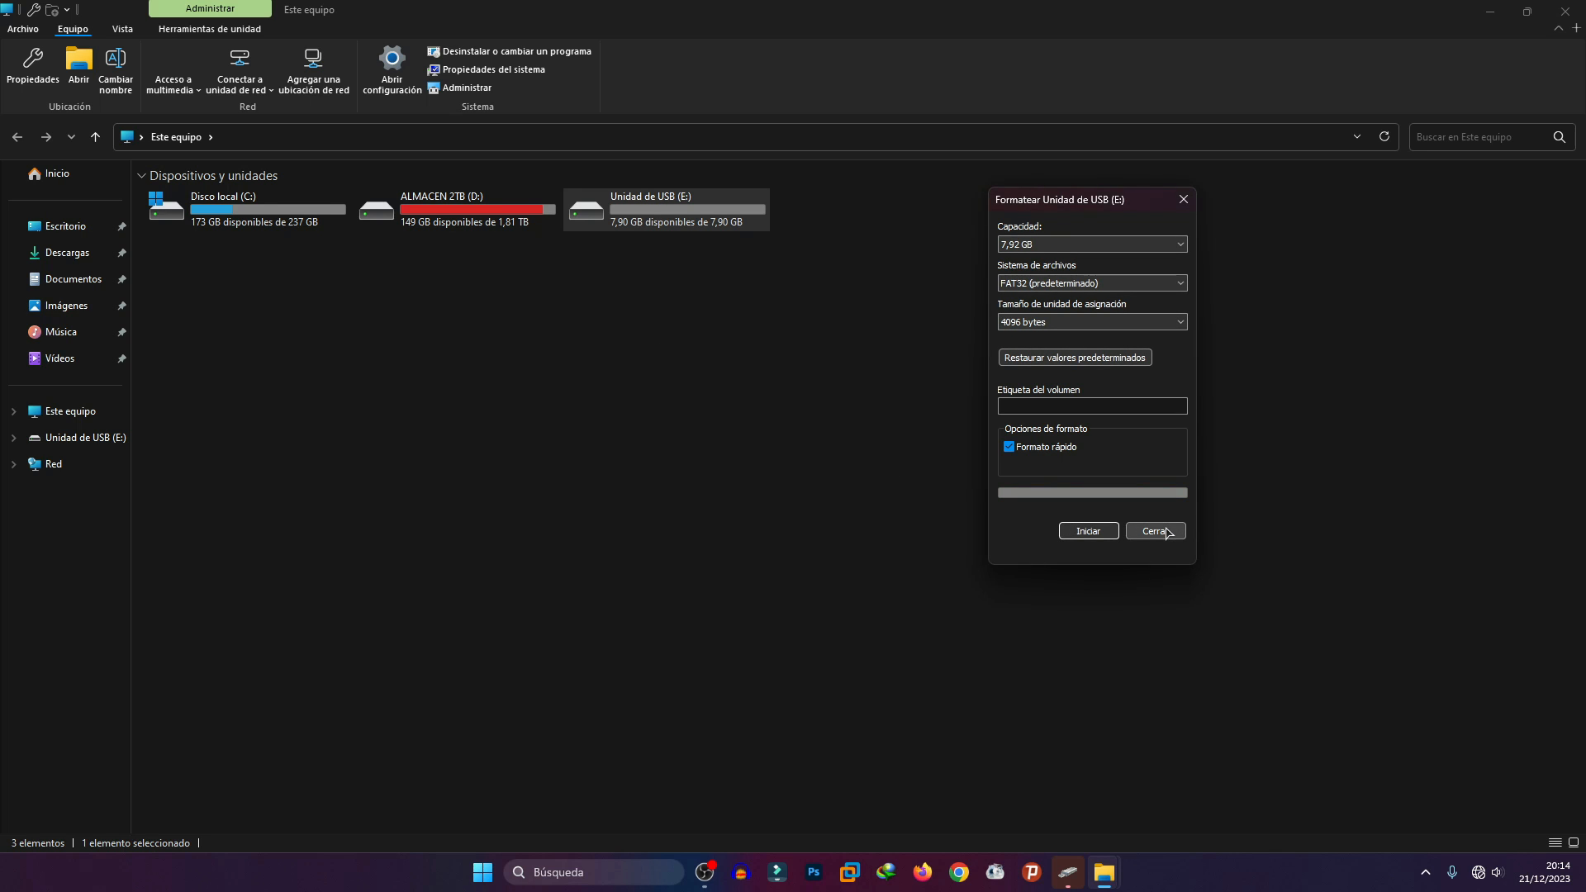